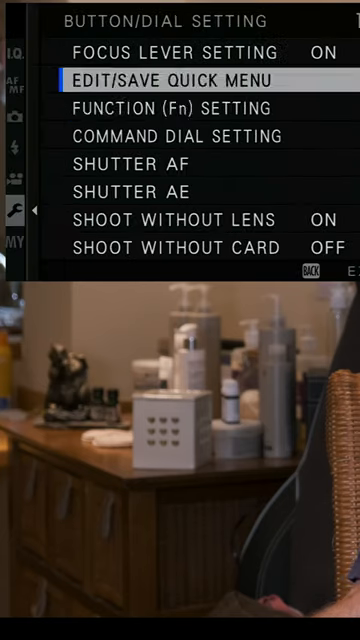
Set Shutter AF for AF-S mode to OFF so half-press no longer autofocuses
scroll("down", 3)
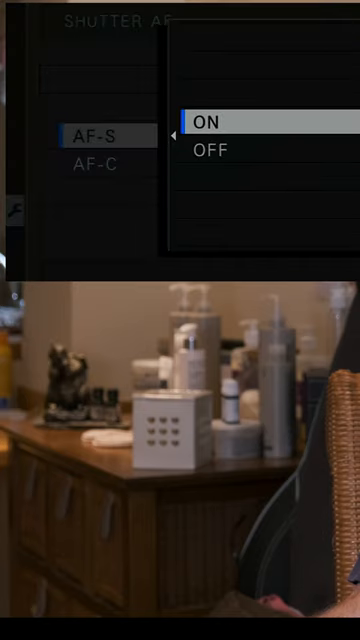
left_click(210, 120)
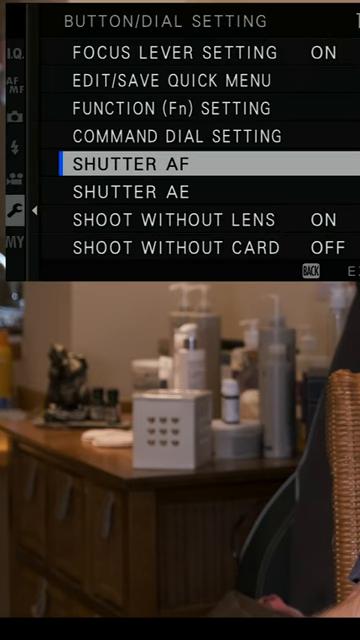
Show the AF-L button's assignment list with AE/AF lock among the choices
scroll("up", 3)
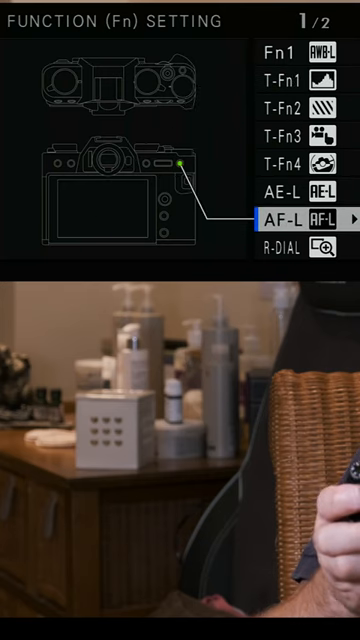
left_click(300, 220)
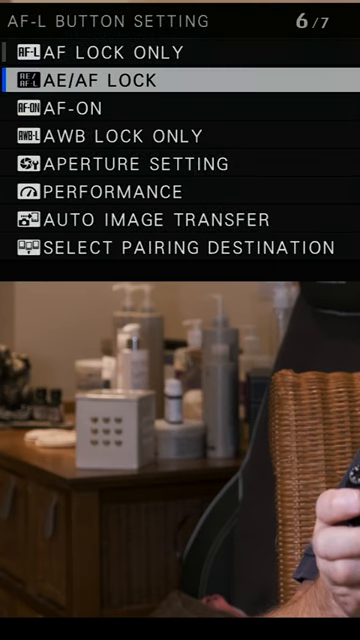